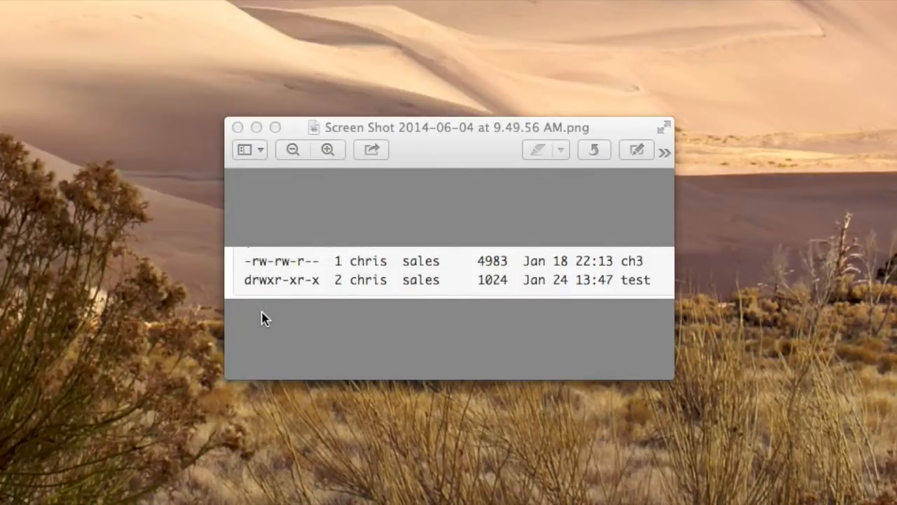
pyautogui.moveTo(322, 302)
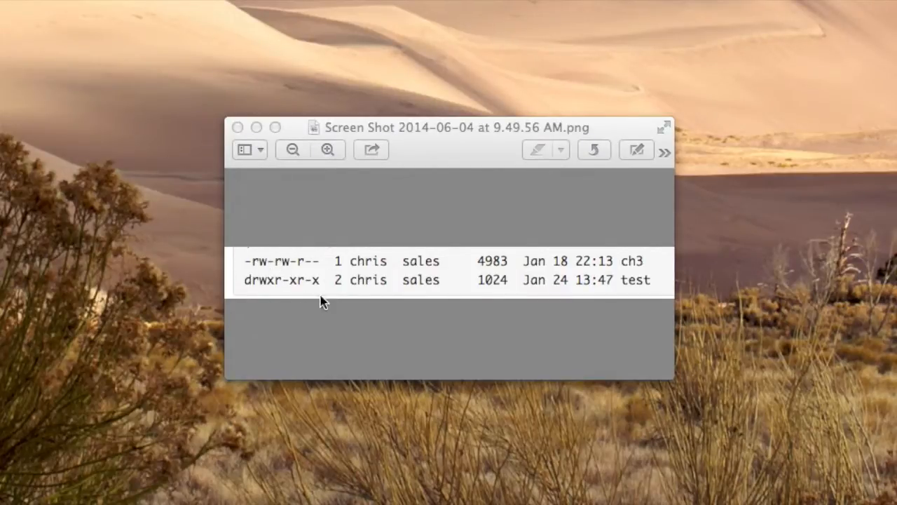
pyautogui.moveTo(283, 266)
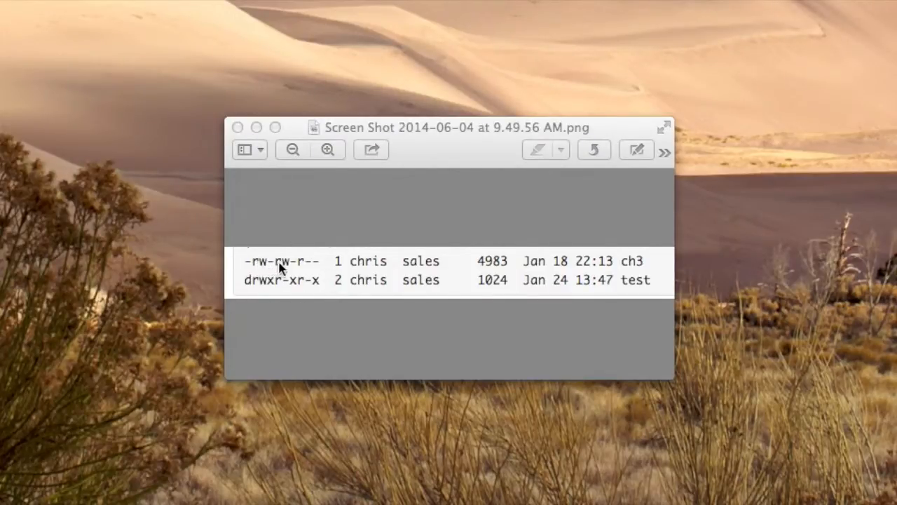
pyautogui.moveTo(258, 269)
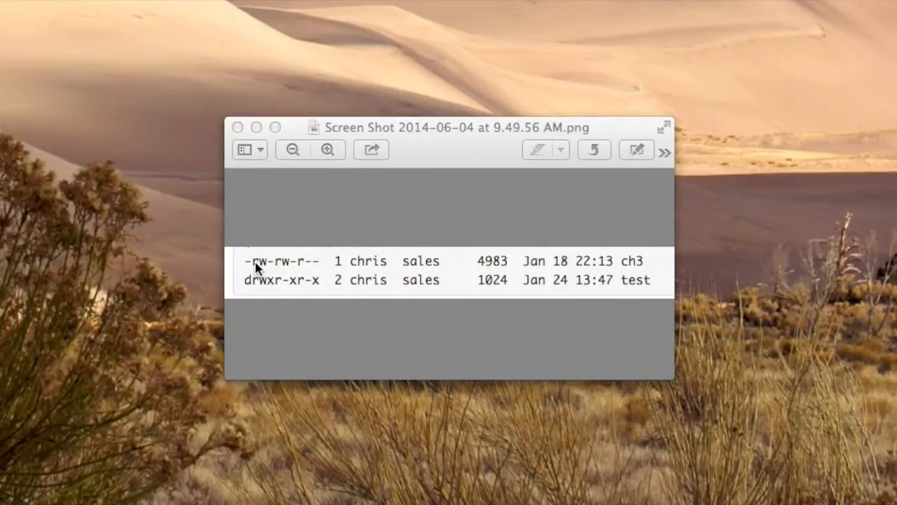
pyautogui.moveTo(249, 267)
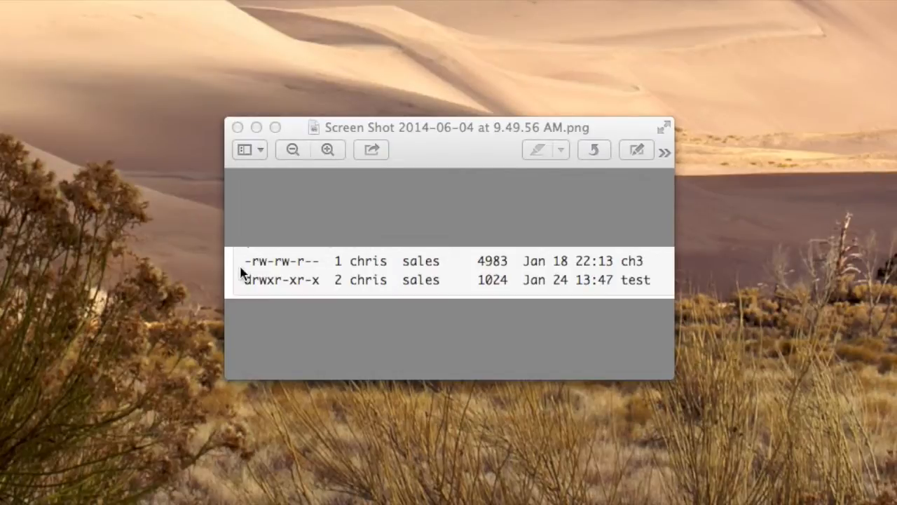
pyautogui.moveTo(245, 281)
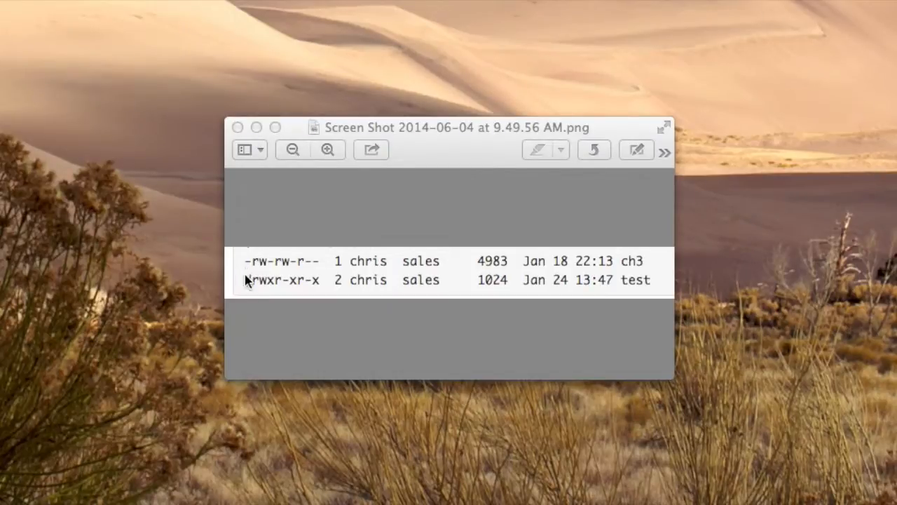
pyautogui.moveTo(253, 263)
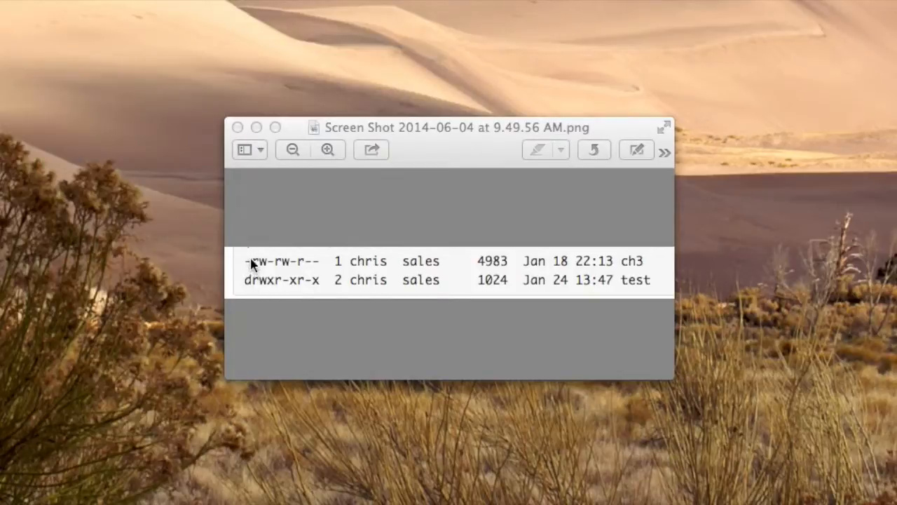
pyautogui.moveTo(262, 262)
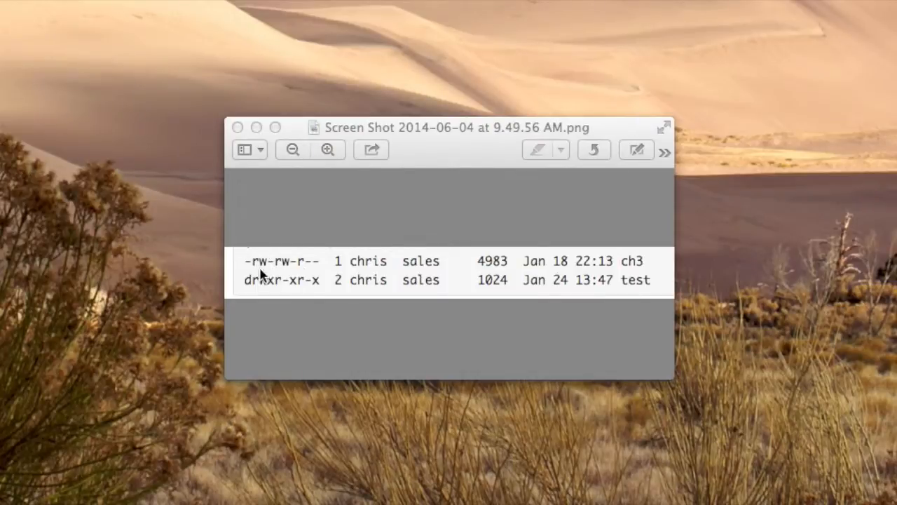
pyautogui.moveTo(275, 285)
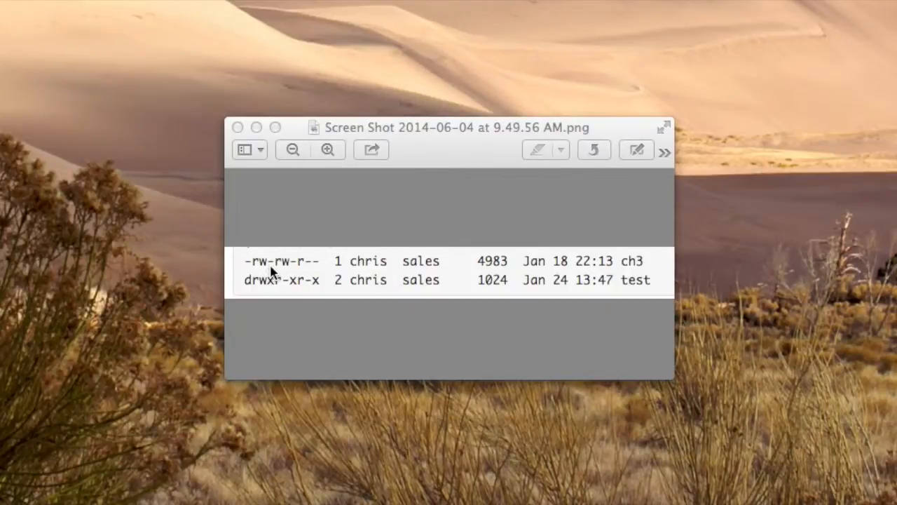
pyautogui.moveTo(305, 277)
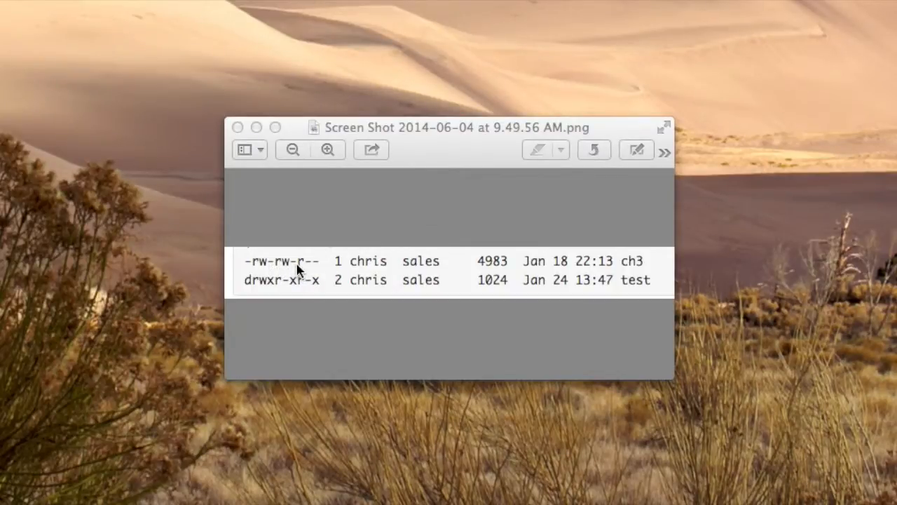
pyautogui.moveTo(289, 279)
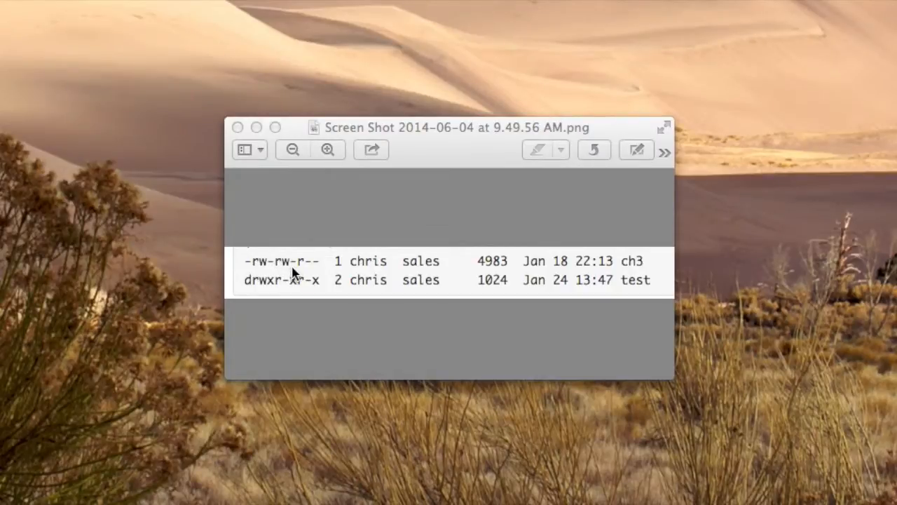
pyautogui.moveTo(308, 251)
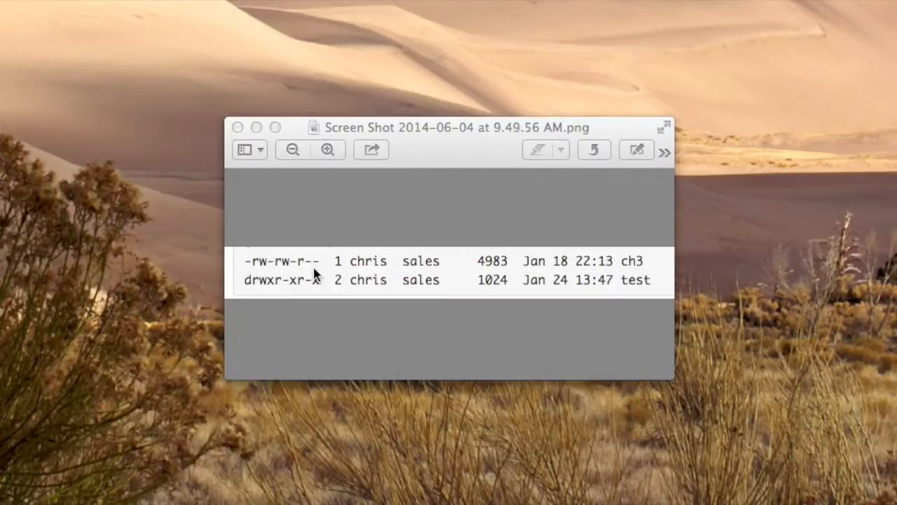
pyautogui.moveTo(272, 283)
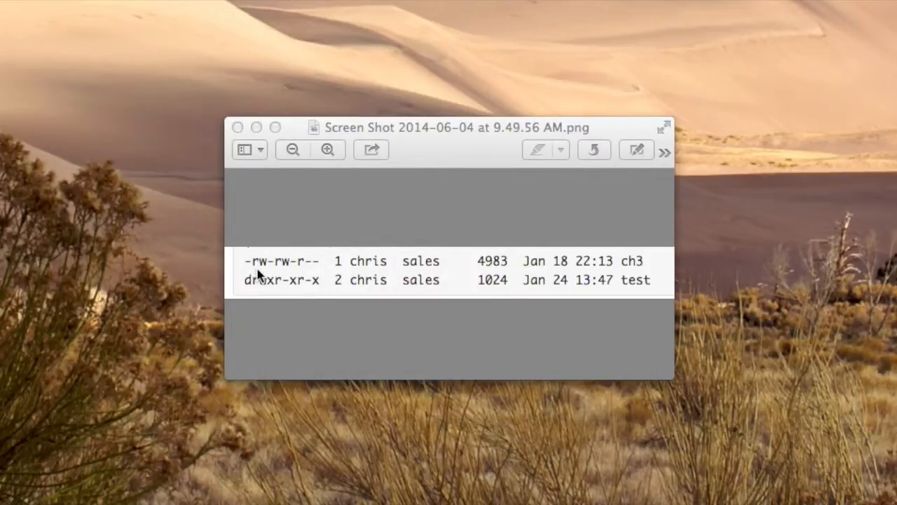
pyautogui.moveTo(289, 259)
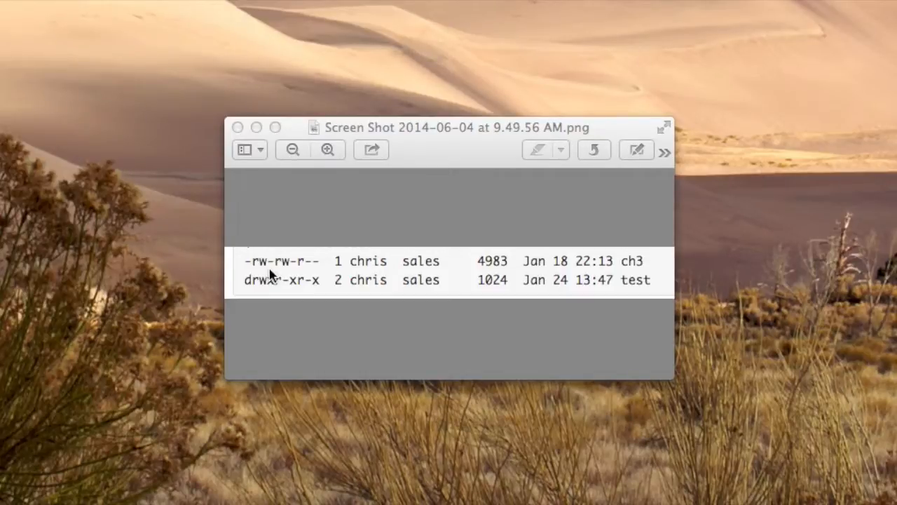
pyautogui.moveTo(294, 286)
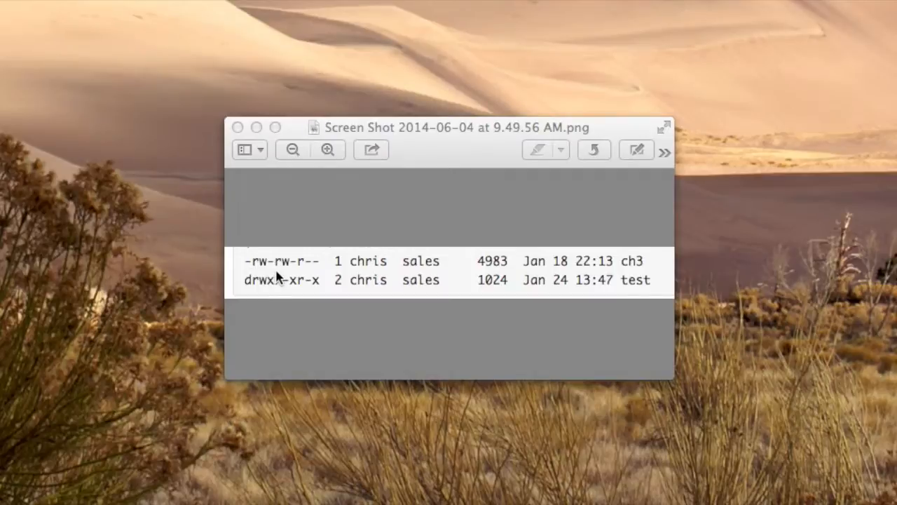
pyautogui.moveTo(273, 281)
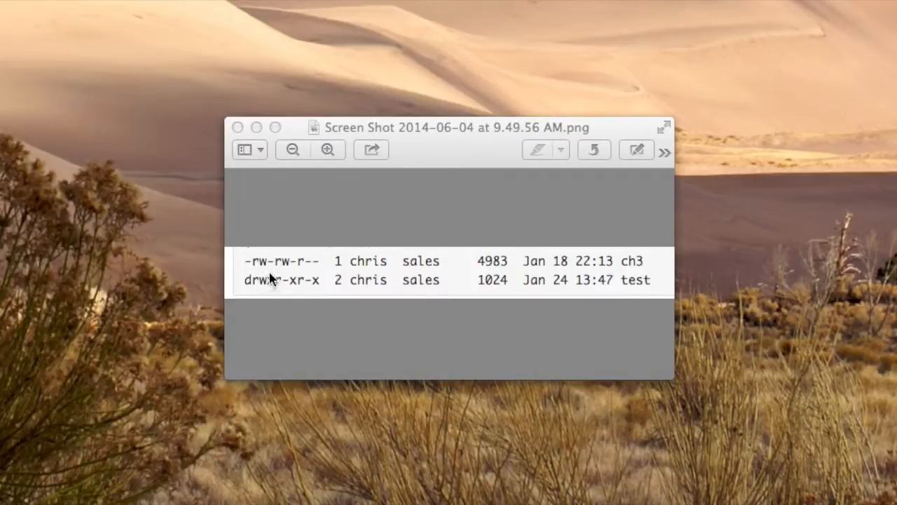
pyautogui.moveTo(266, 273)
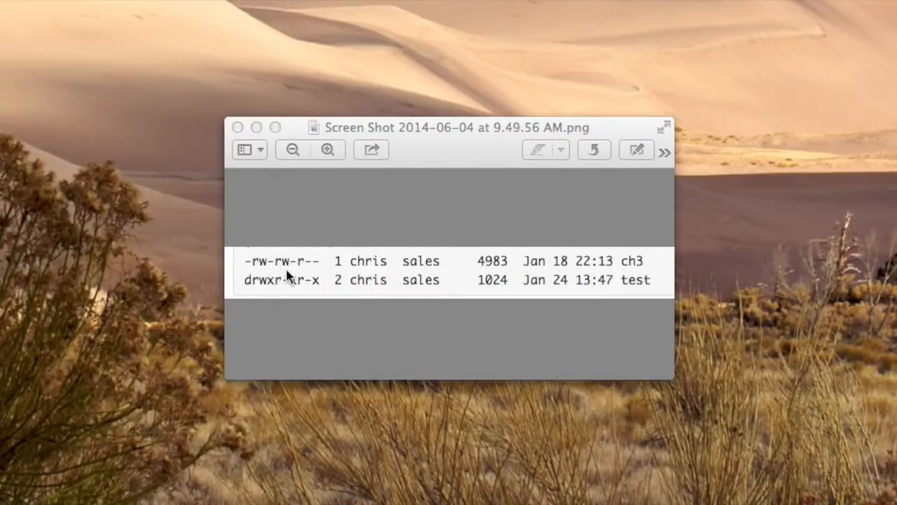
pyautogui.moveTo(317, 280)
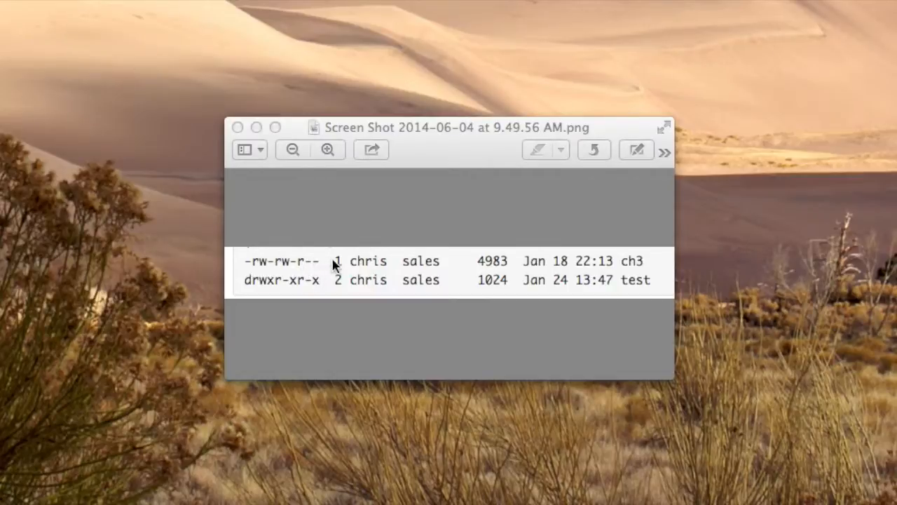
pyautogui.moveTo(321, 278)
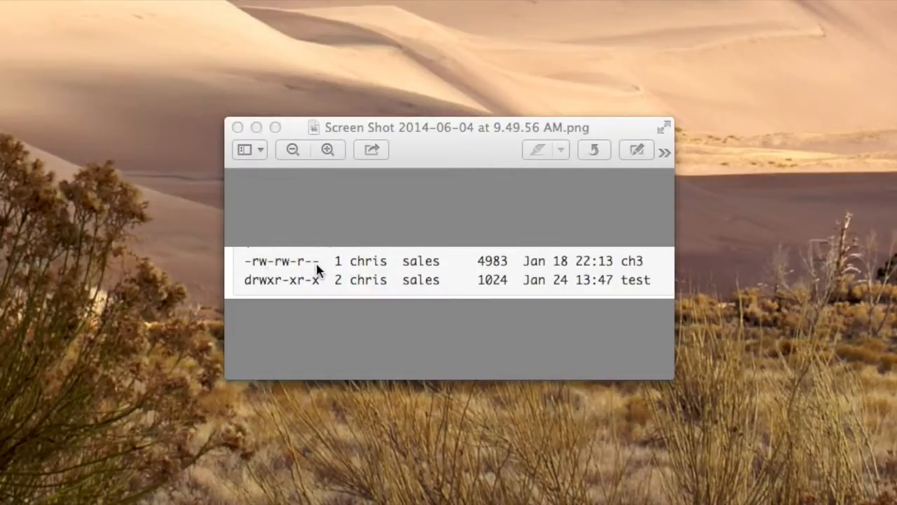
pyautogui.moveTo(293, 280)
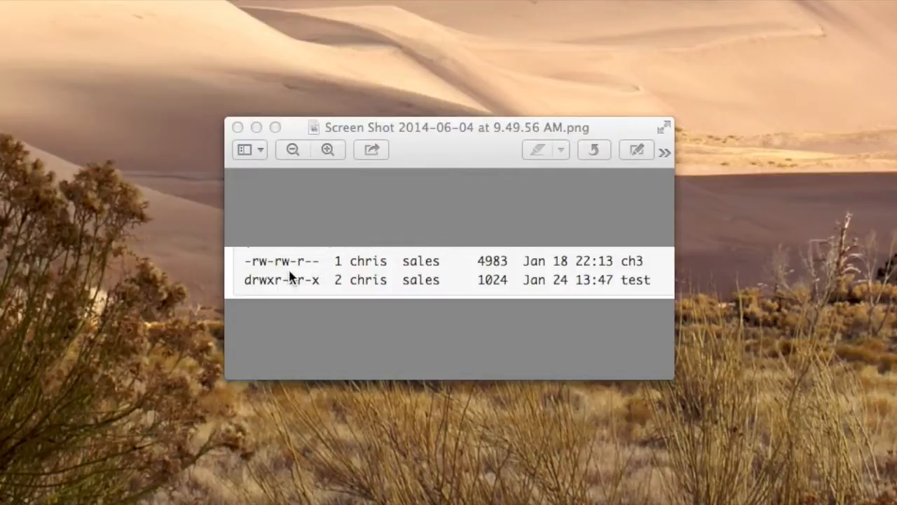
pyautogui.moveTo(324, 285)
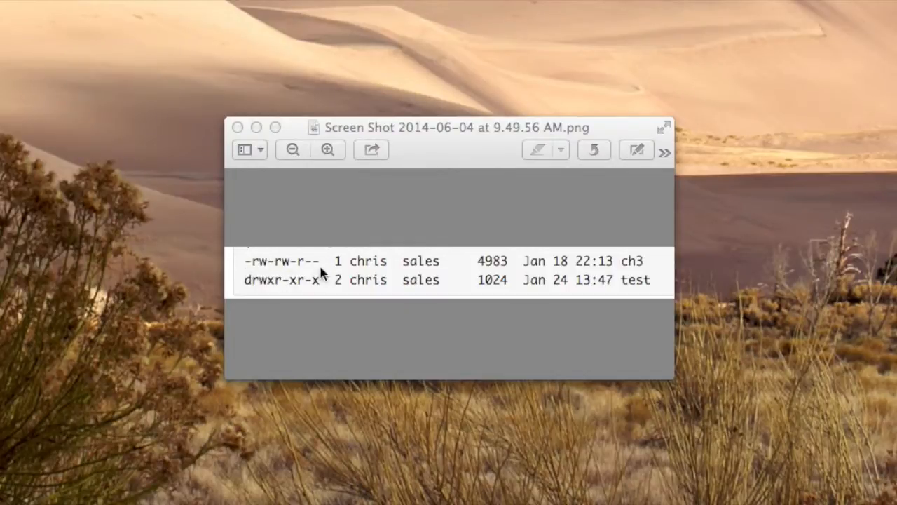